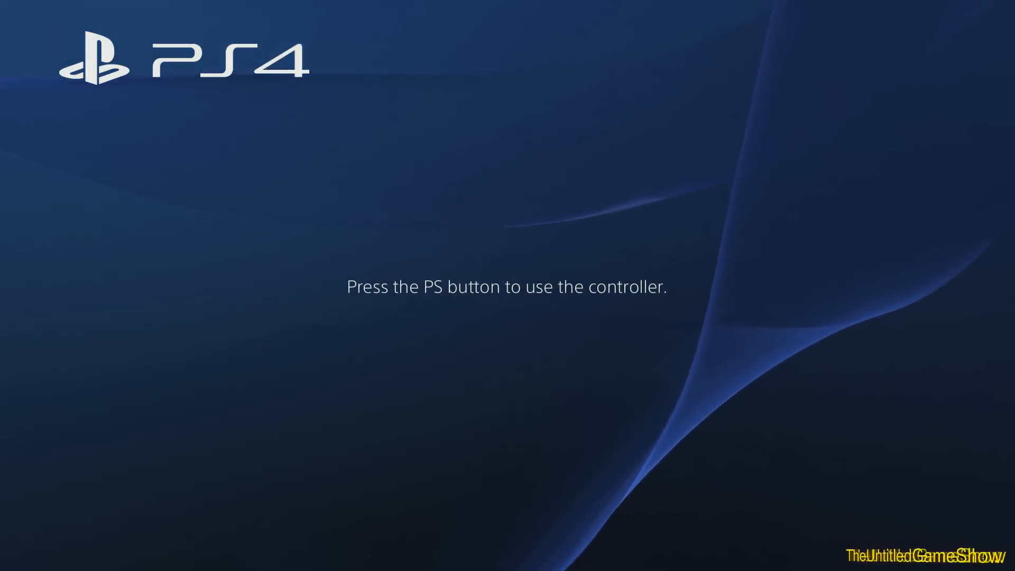
- Wake the controller with the PS button to reach the home screen
key(ps)
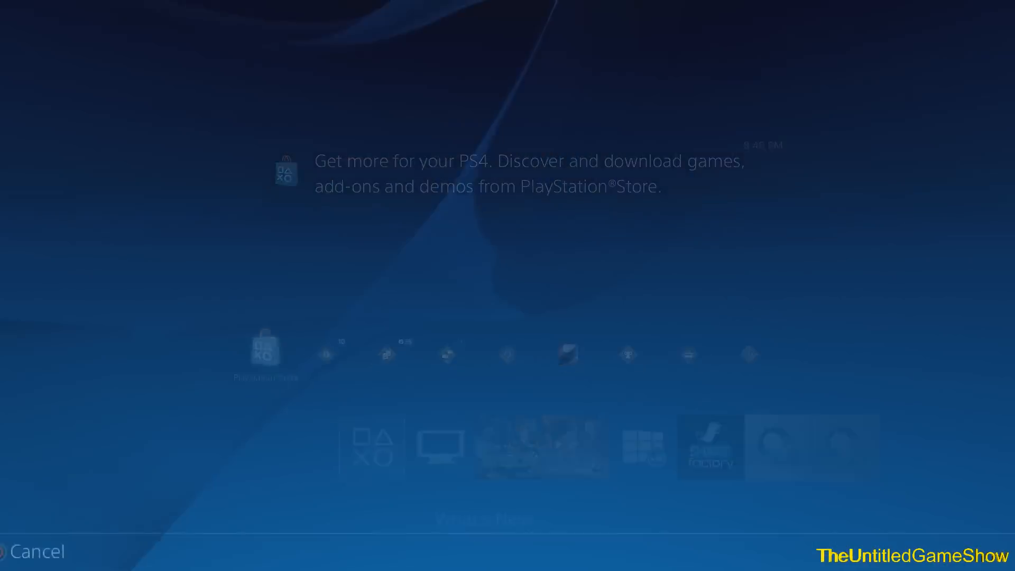
- Launch PlayStation Store and browse Games > PS4 Catalog, hitting maintenance error E-820001F7
click(264, 354)
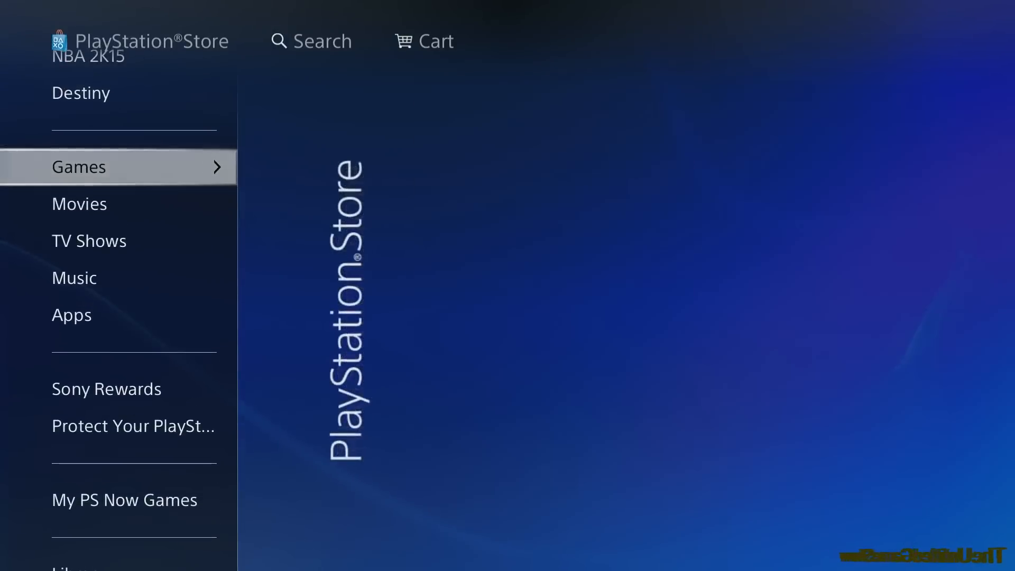
click(79, 167)
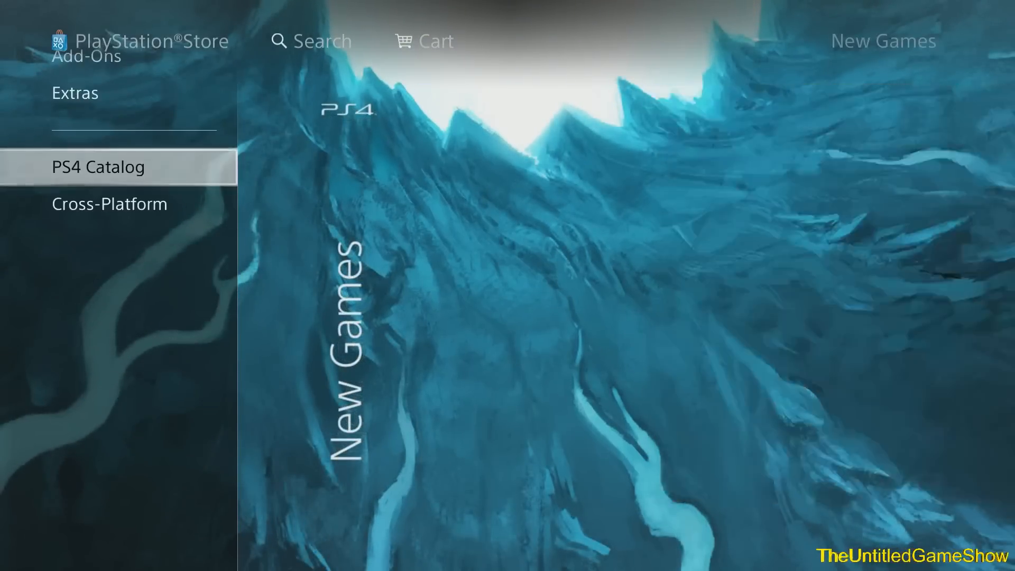
click(74, 93)
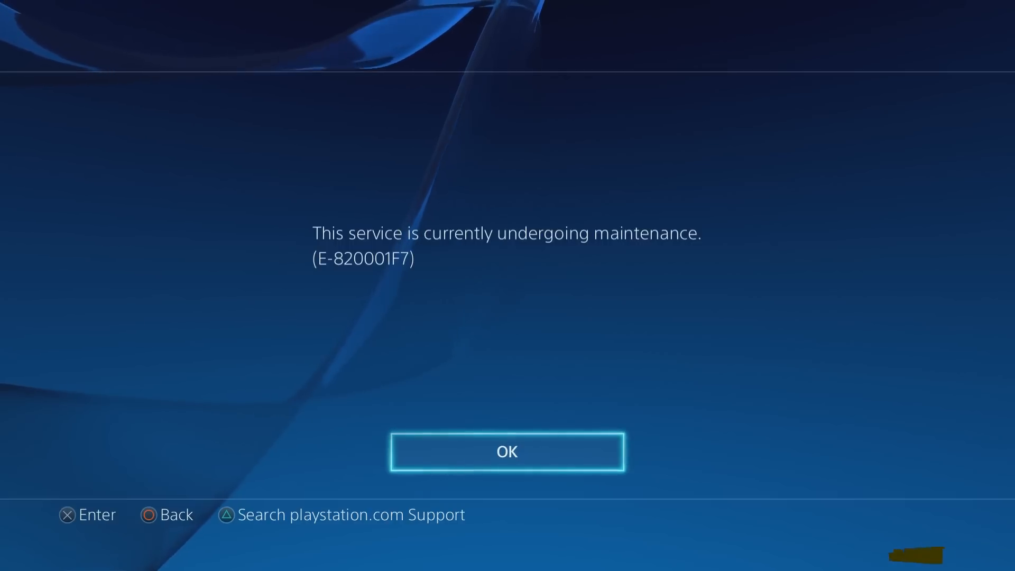
- Dismiss the error, relaunch the Store and browse the purchased themes under Extras
click(507, 452)
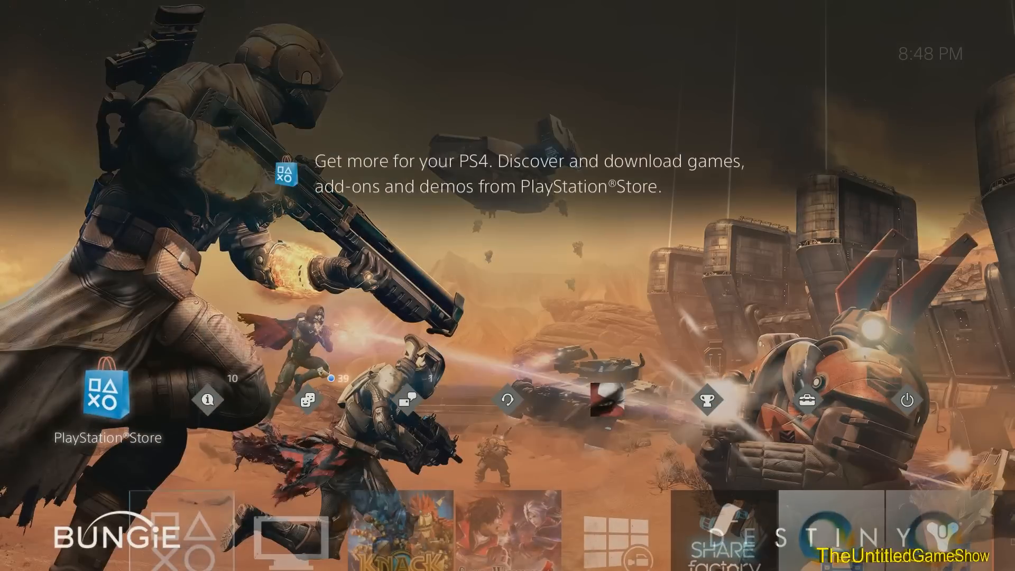
click(108, 395)
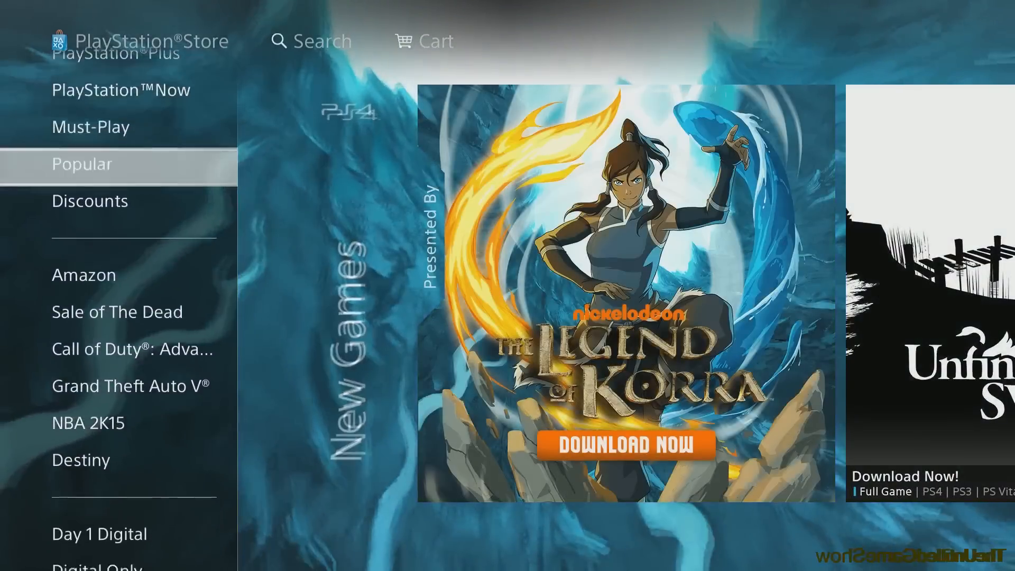
scroll(down, 3)
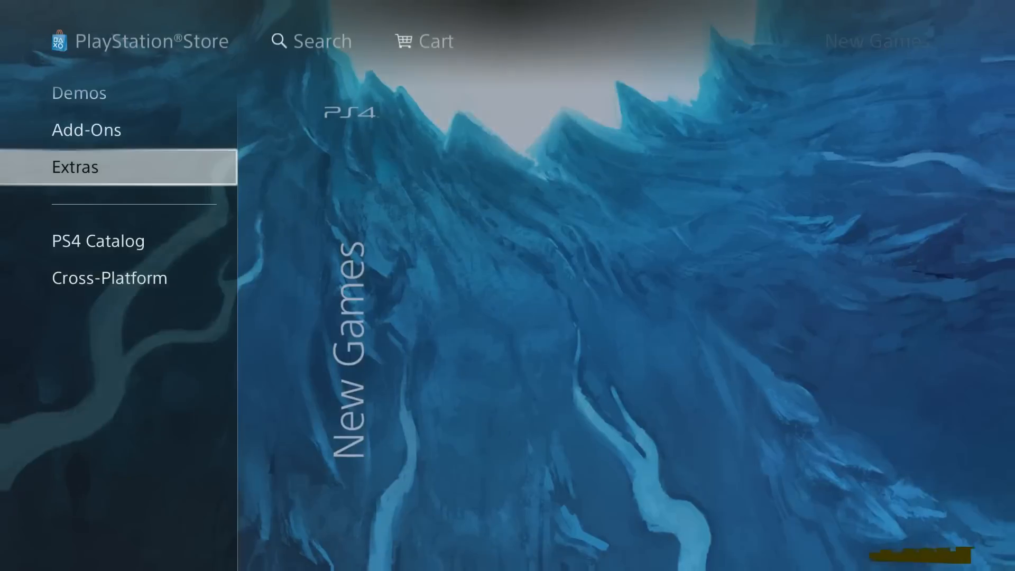
click(74, 166)
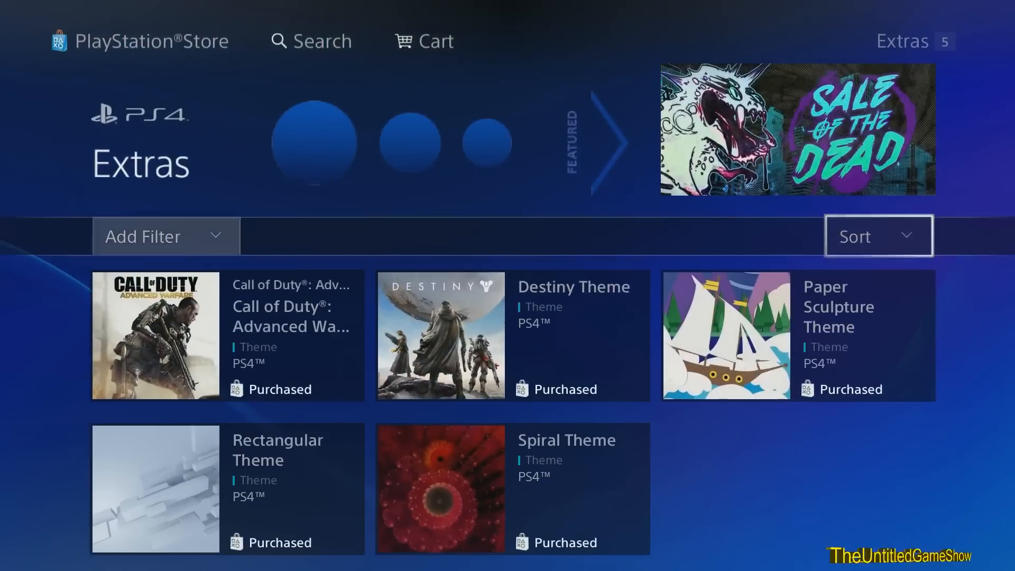
click(440, 335)
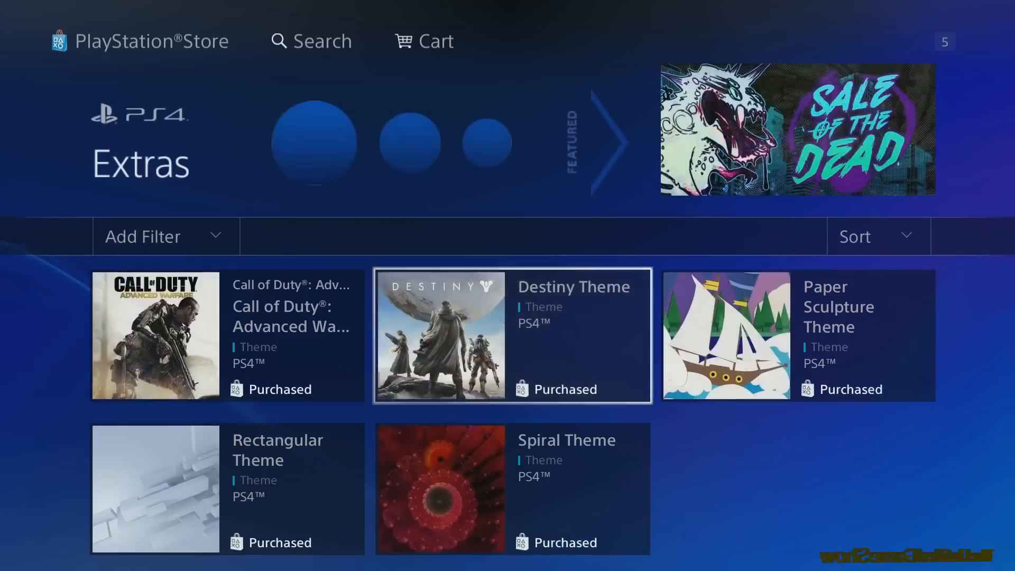
- Check the Call of Duty: Advanced Warfare Theme shows as installed, then return home
click(156, 335)
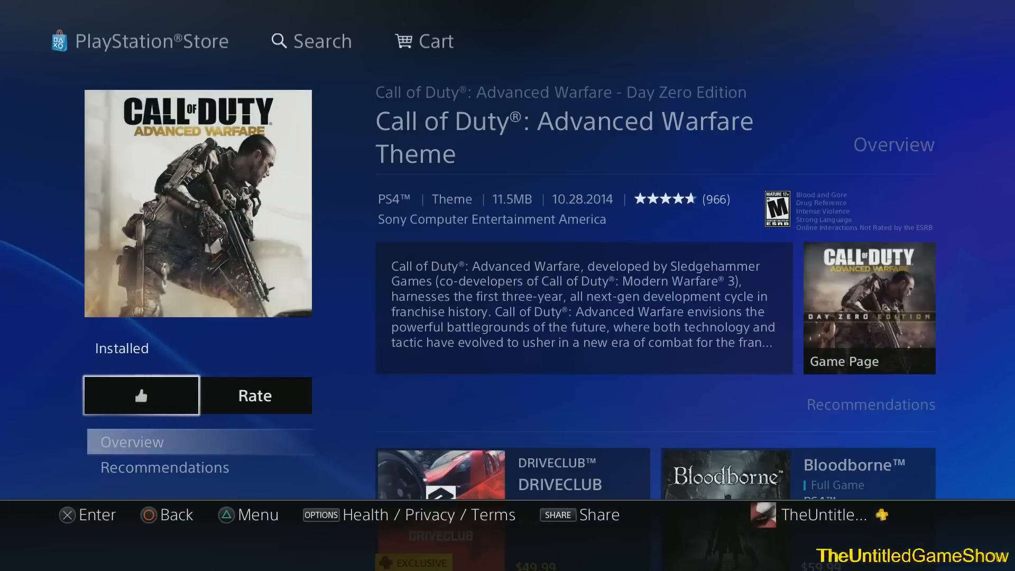
click(141, 395)
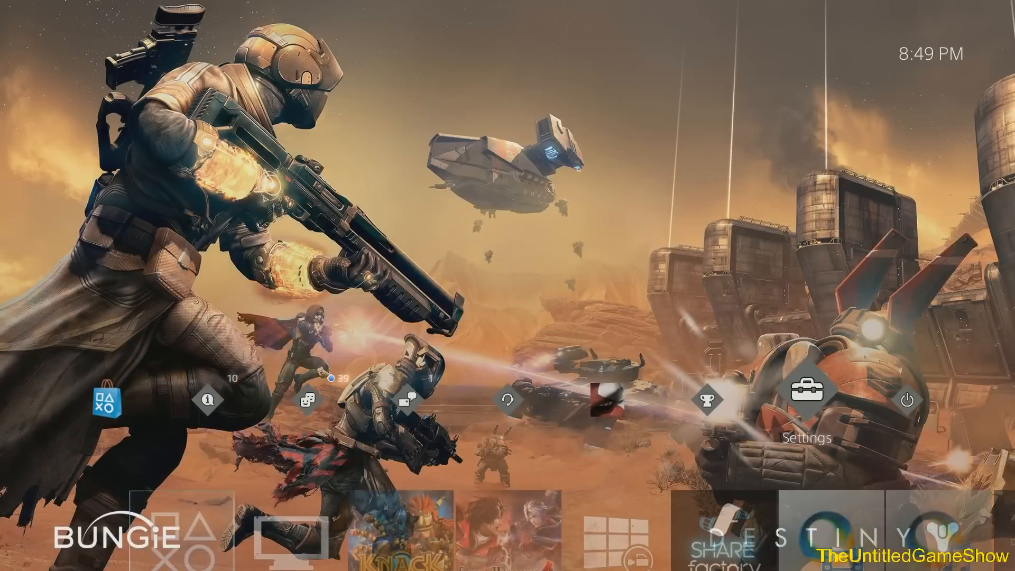
- Apply the Call of Duty: Advanced Warfare Theme from the installed themes list
click(807, 395)
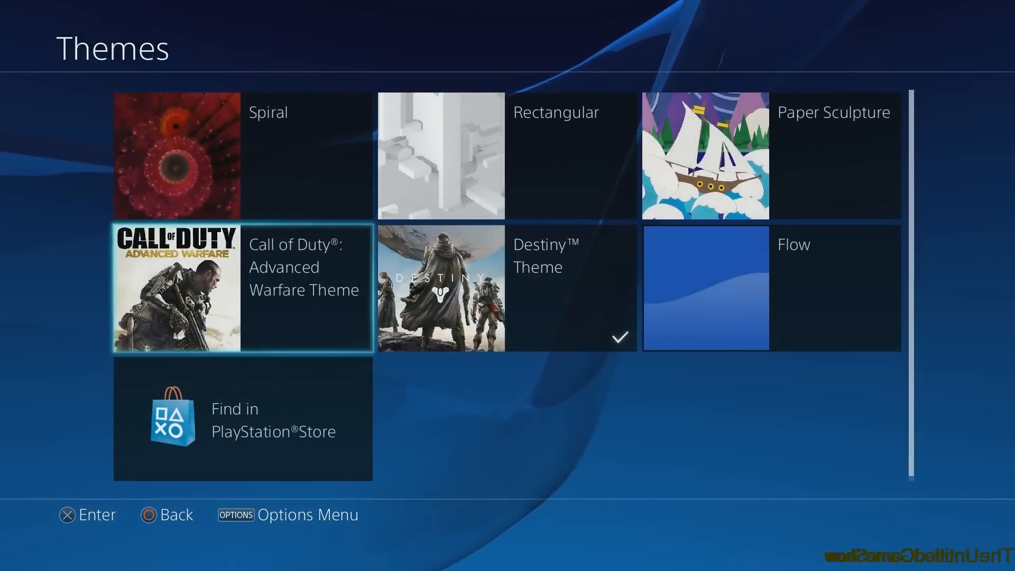
click(241, 288)
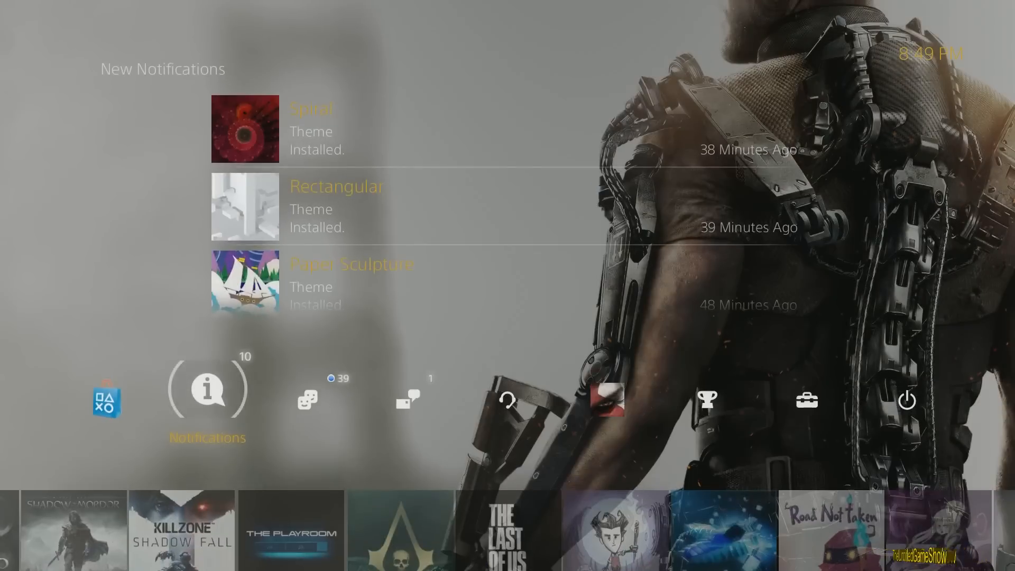
- Apply the grey Rectangular theme from Settings > Themes
click(805, 389)
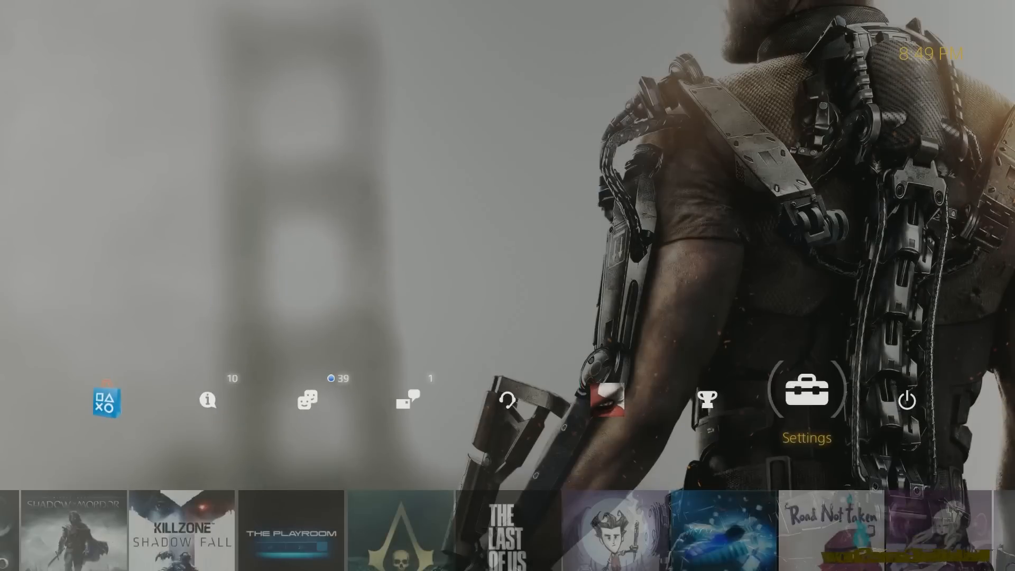
click(806, 388)
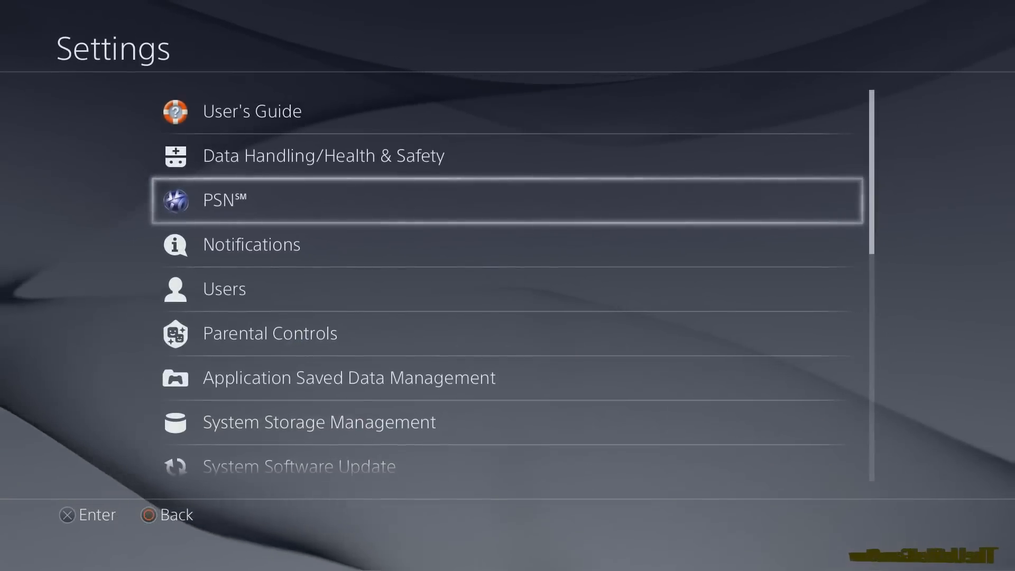
scroll(down, 3)
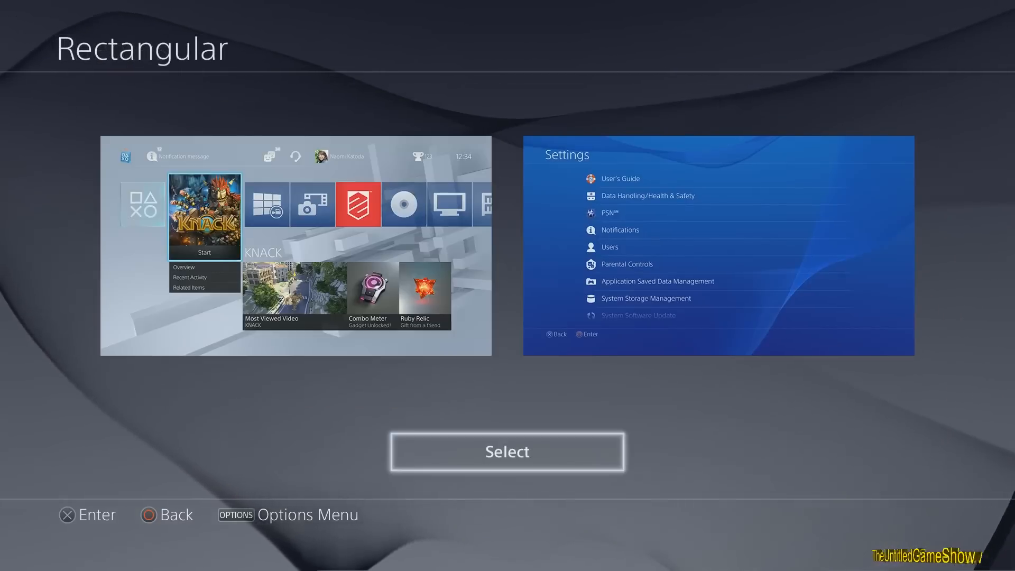
click(507, 451)
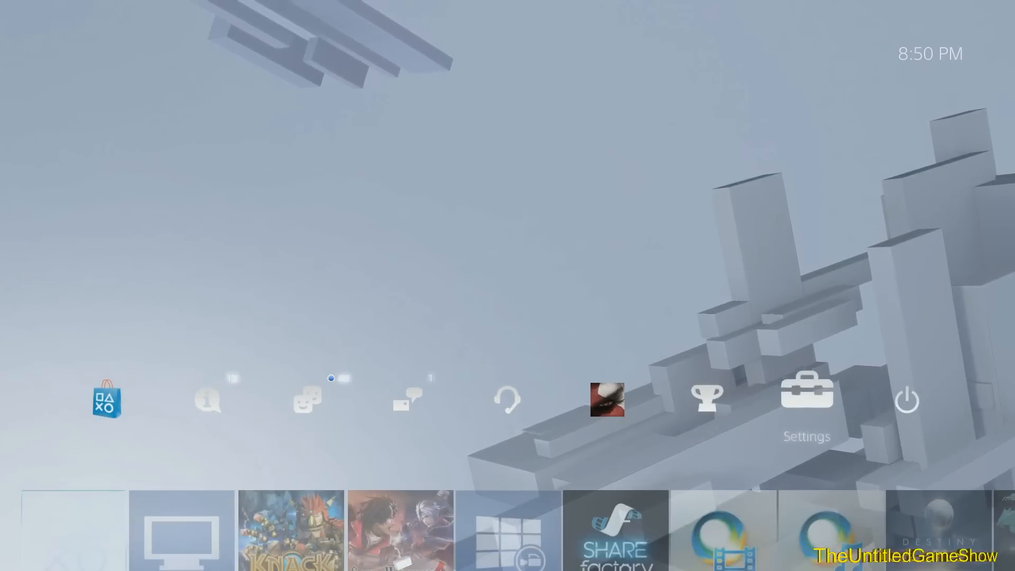
- Apply the red Spiral theme from the installed themes list
click(807, 394)
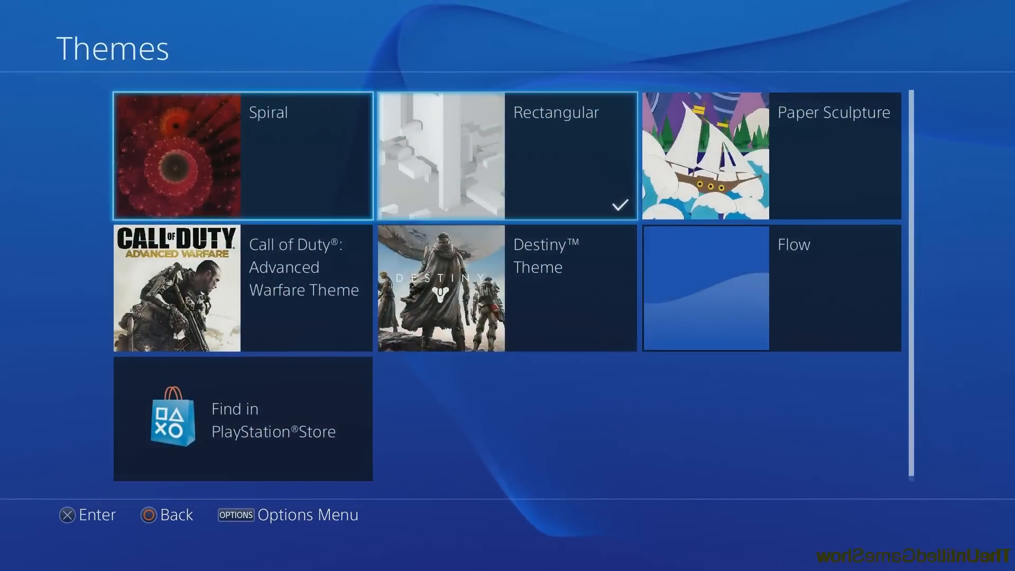
click(177, 154)
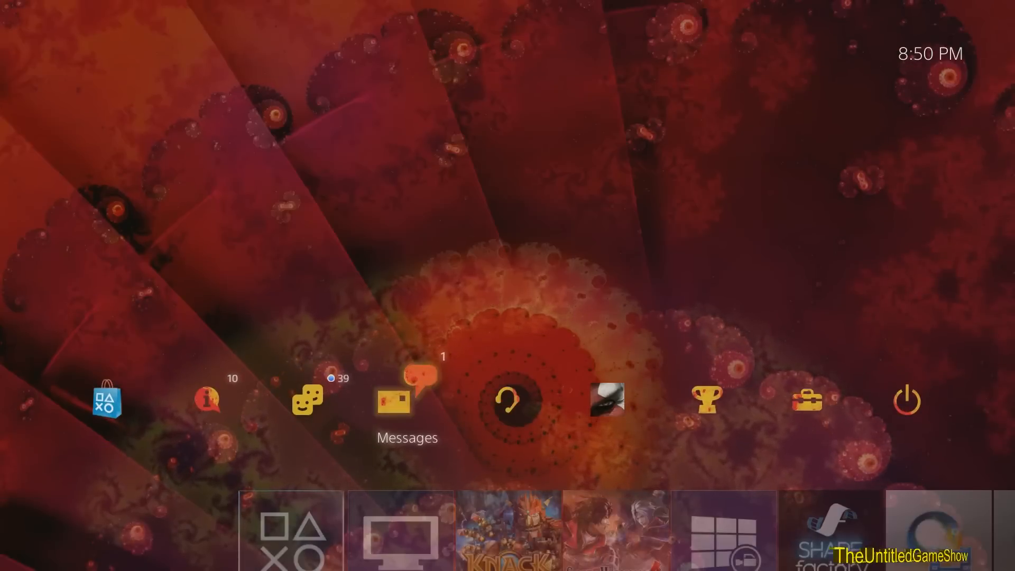
- Apply the Paper Sculpture theme from Settings > Themes, landing on the Messages inbox
click(406, 401)
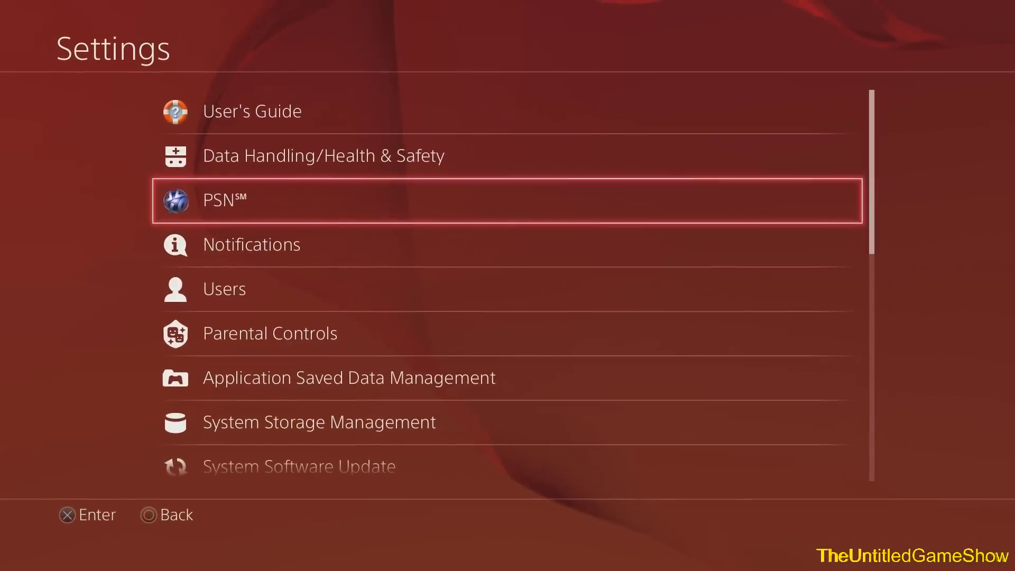
scroll(down, 3)
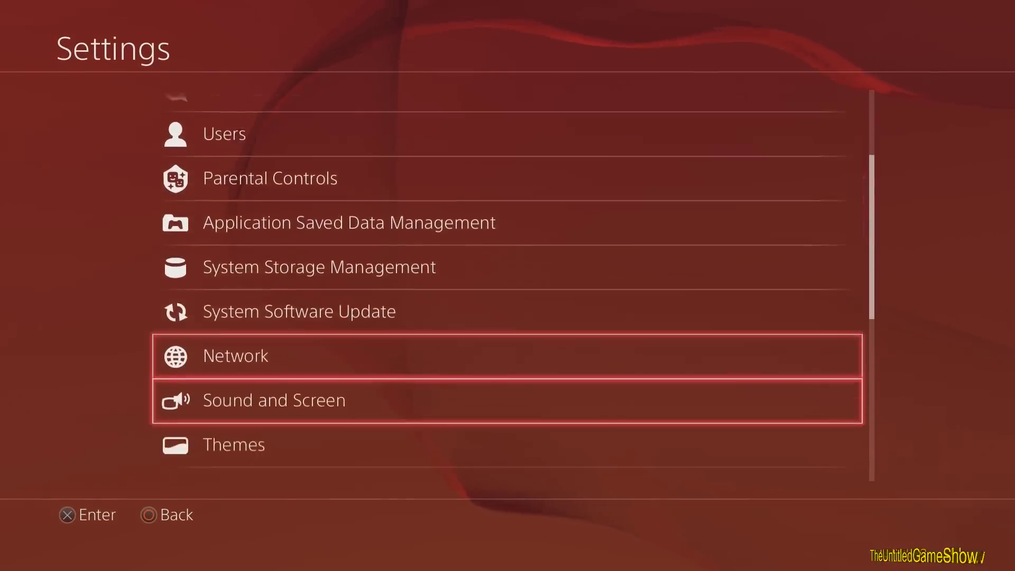
scroll(down, 3)
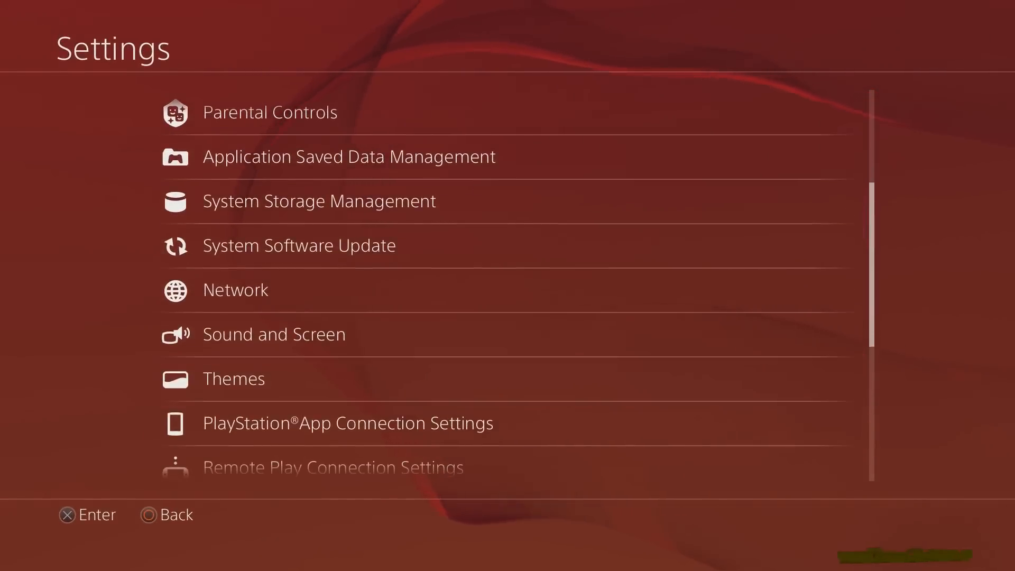
click(233, 378)
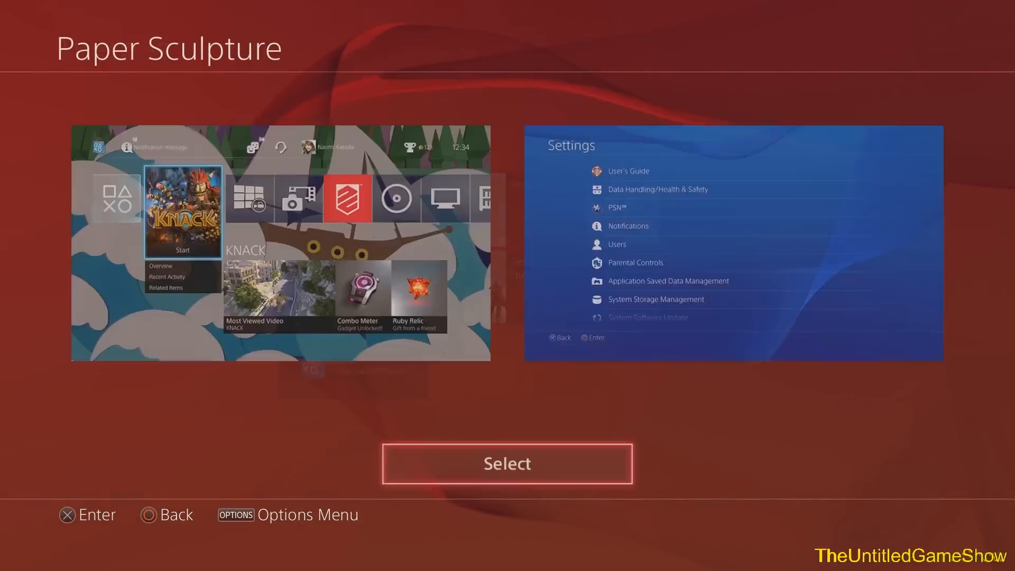
click(506, 463)
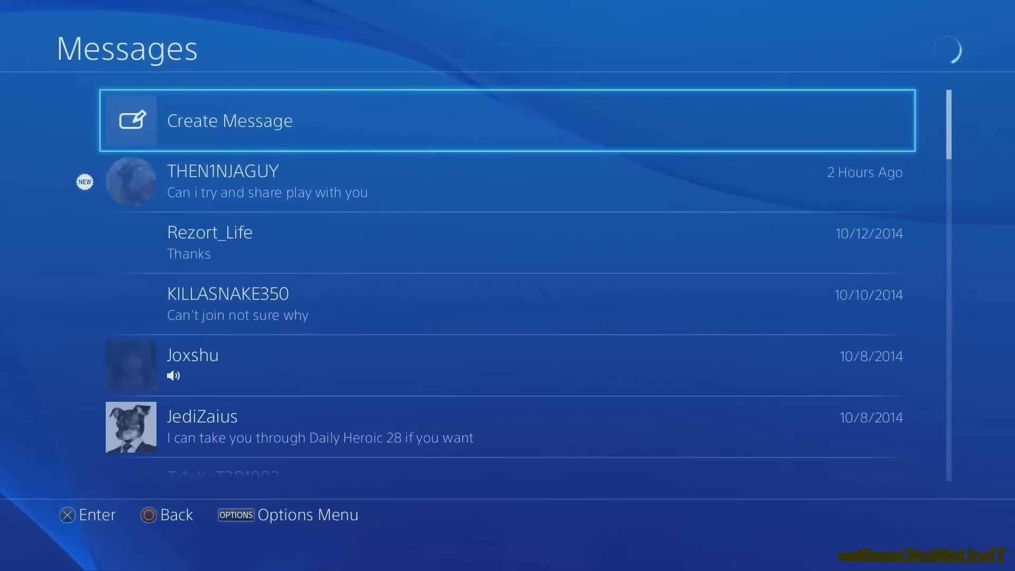
- Back out to home and reapply the Destiny Theme from Settings > Themes
key(Circle)
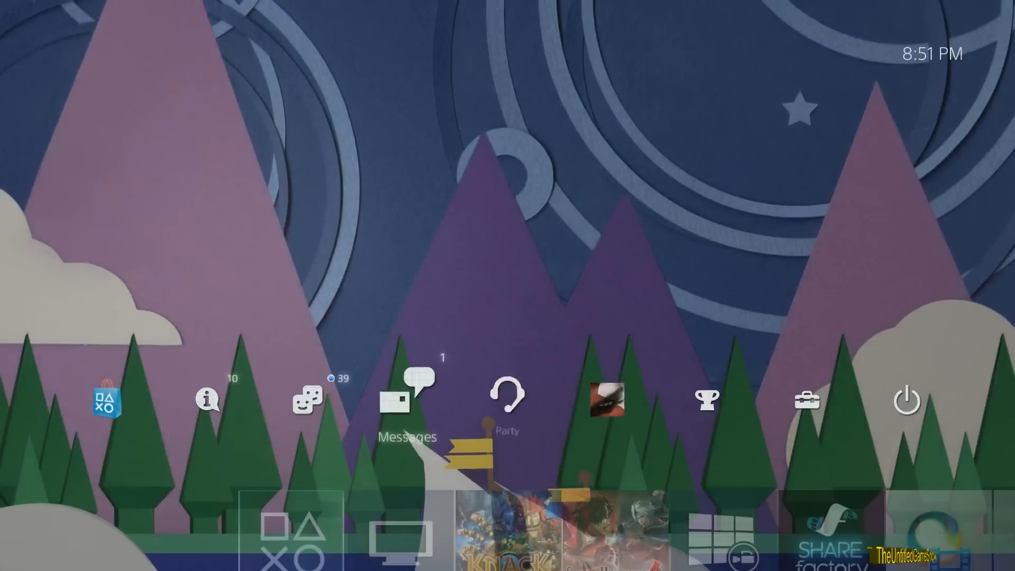
click(808, 400)
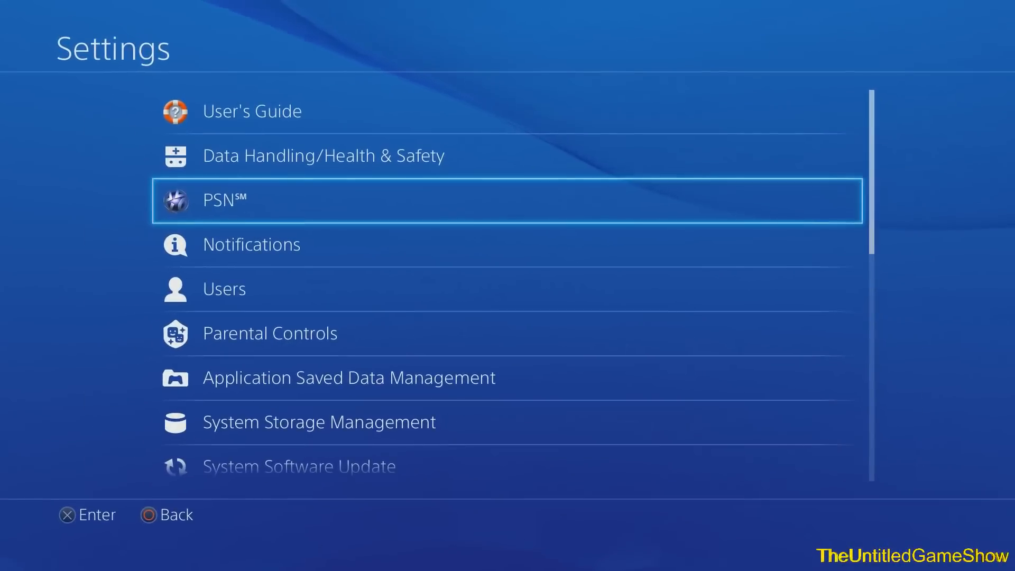
scroll(down, 3)
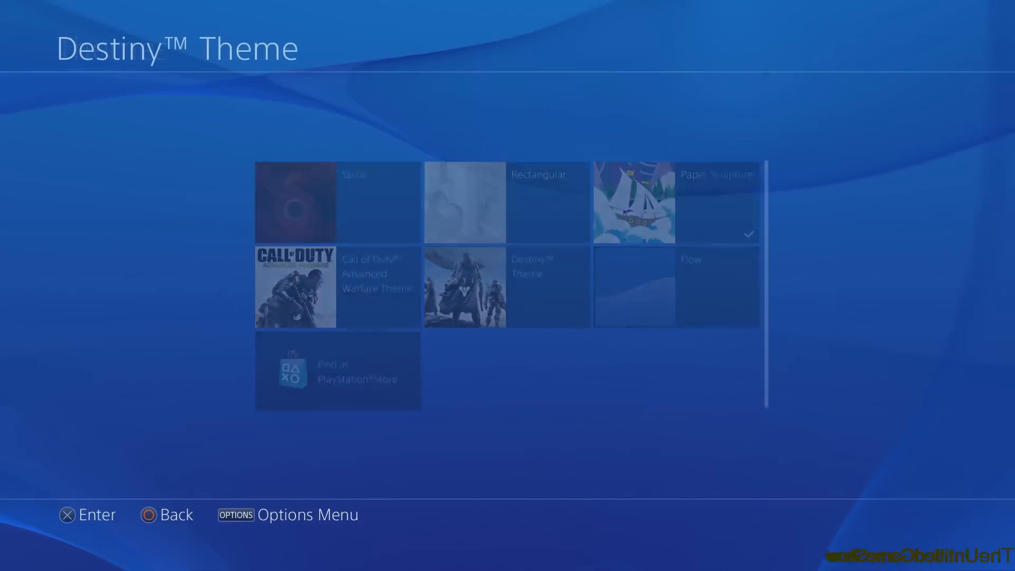
click(464, 287)
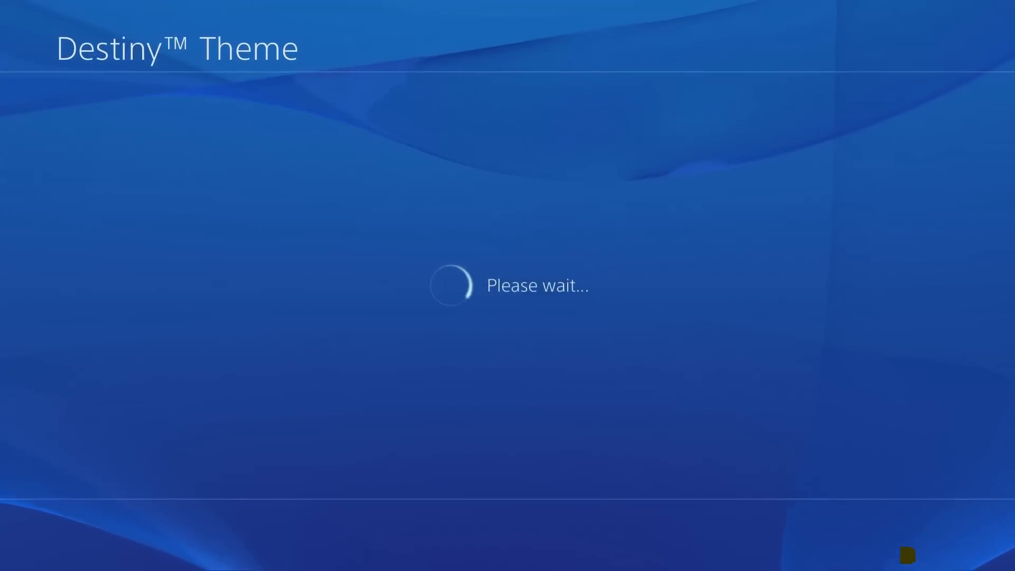